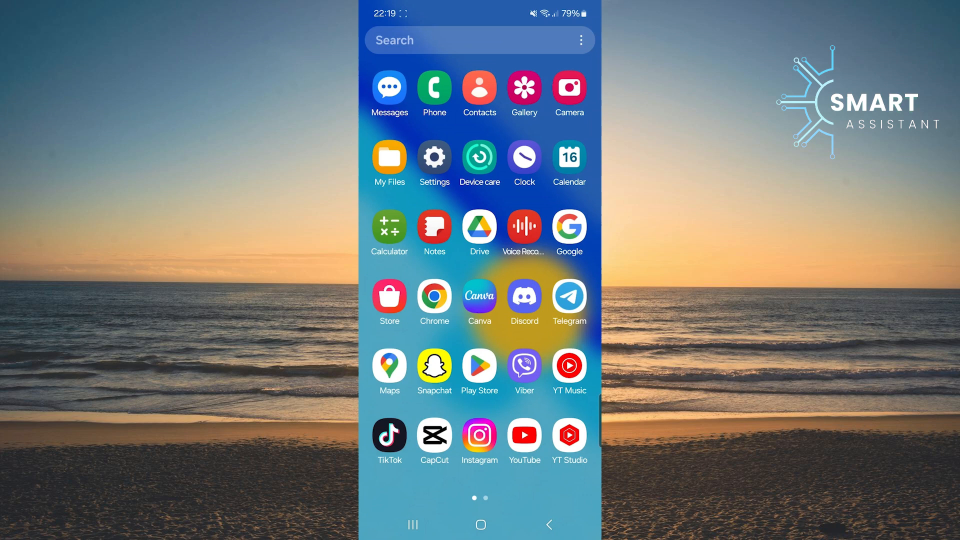
Launch the Settings app from the app drawer.
{"action": "left_click", "coordinate": [434, 158]}
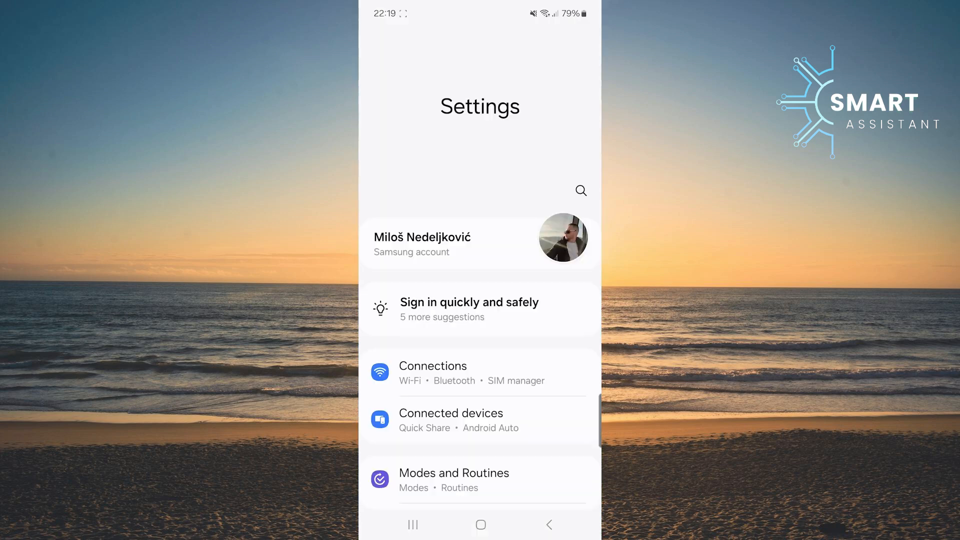
Scroll down the Settings menu and go into Apps.
{"action": "scroll", "scroll_direction": "down", "scroll_amount": 3}
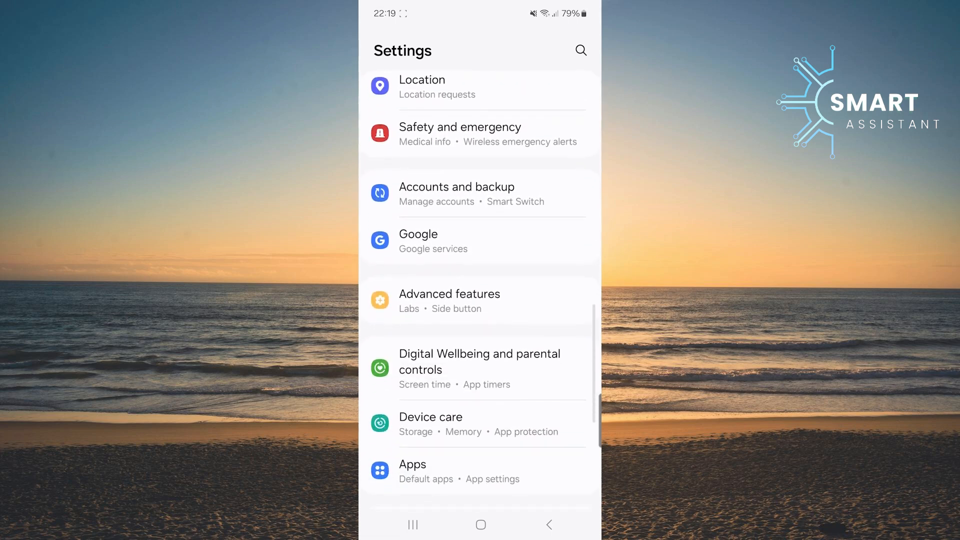
{"action": "scroll", "scroll_direction": "down", "scroll_amount": 3}
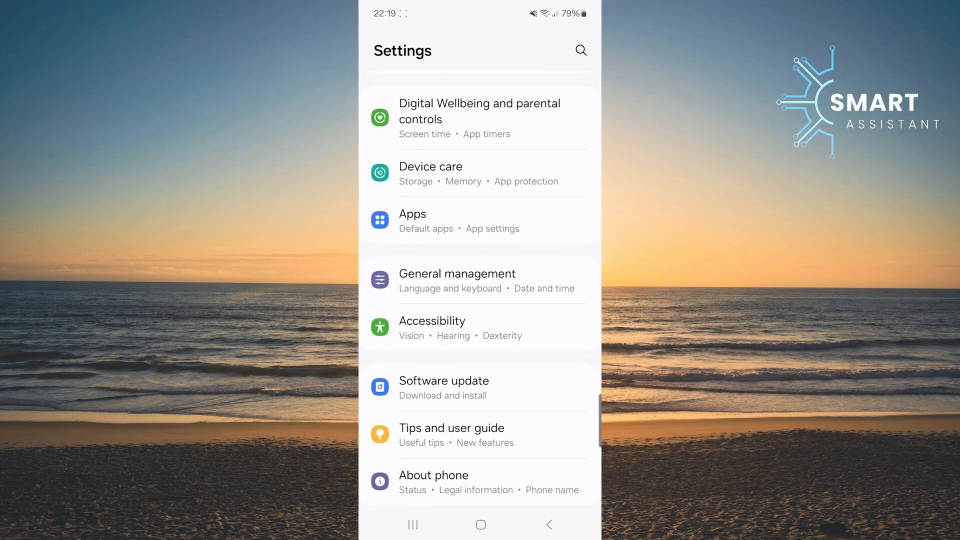
{"action": "left_click", "coordinate": [412, 213]}
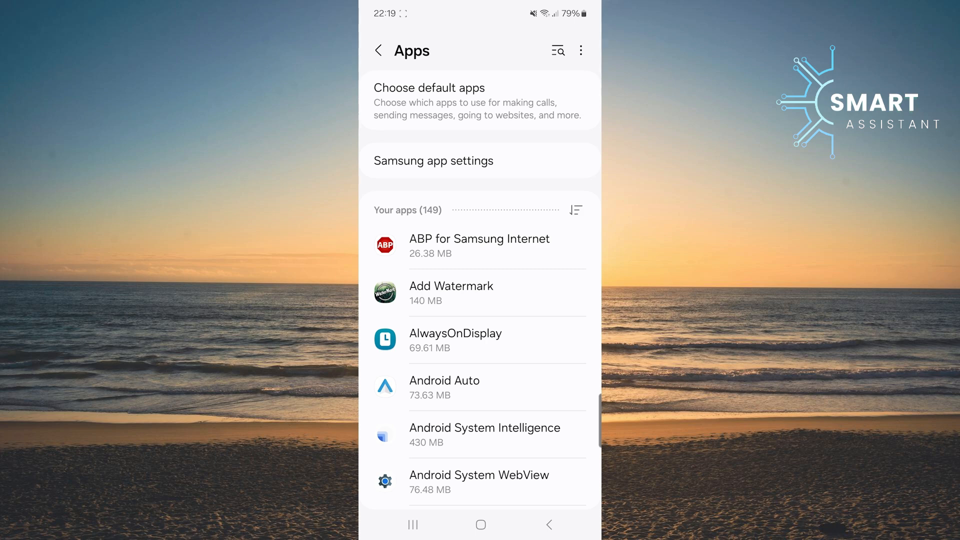
Search the app list for 'ins' and open Instagram's App info.
{"action": "left_click", "coordinate": [556, 50]}
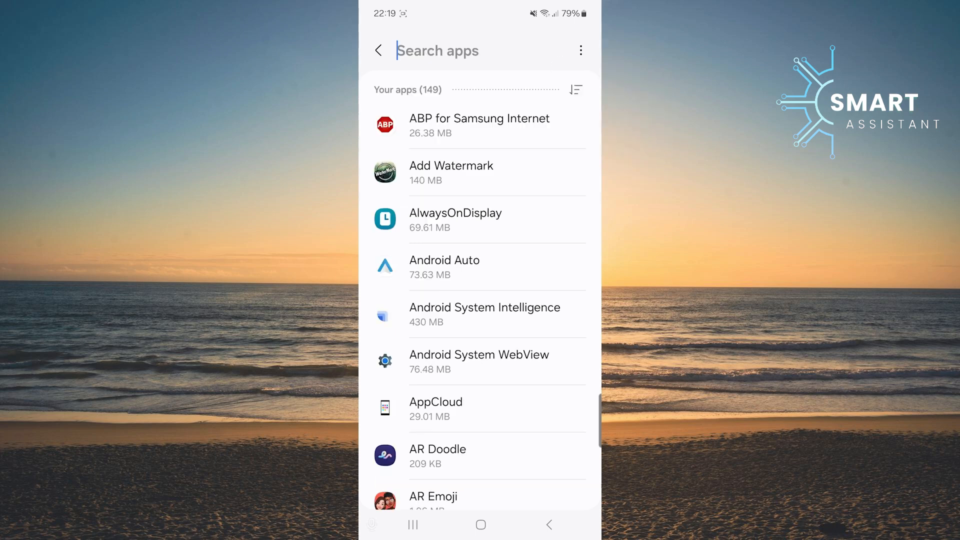
{"action": "type", "text": "instagram"}
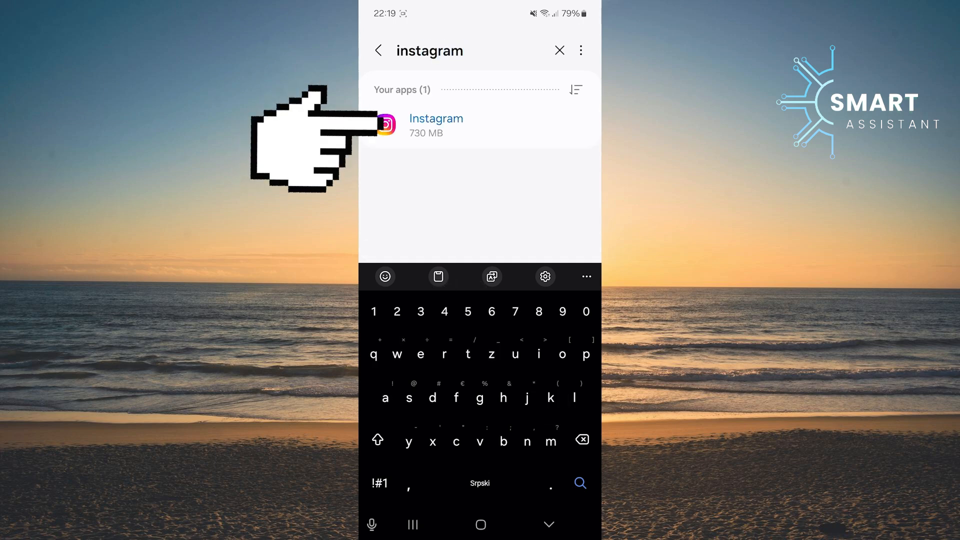
{"action": "left_click", "coordinate": [436, 125]}
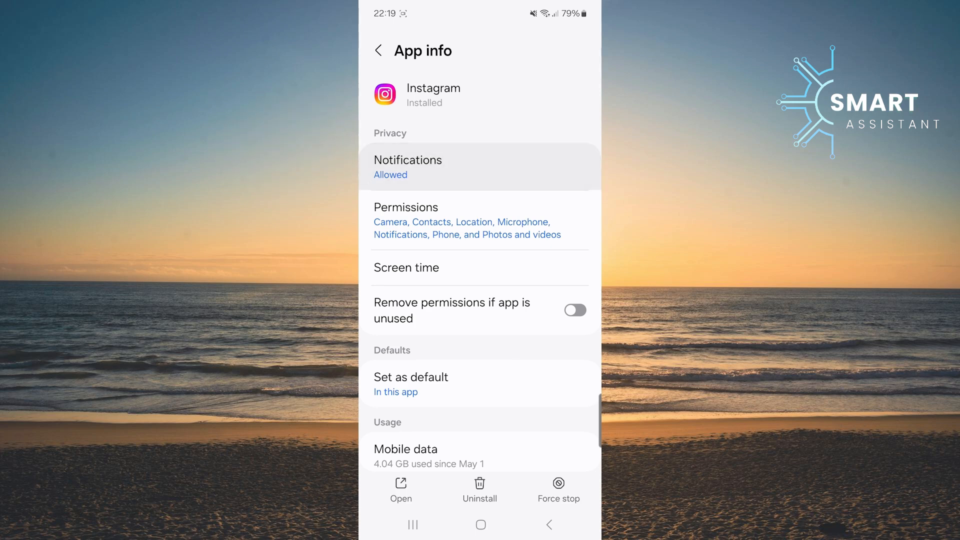
In Instagram's Notifications, set the Pop-up notification type to Not allowed.
{"action": "left_click", "coordinate": [407, 166]}
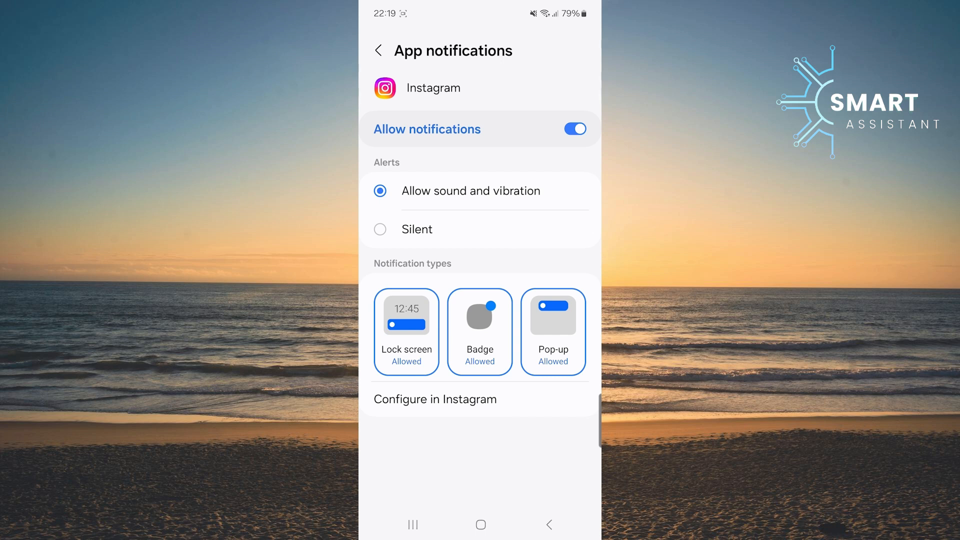
{"action": "left_click", "coordinate": [552, 316]}
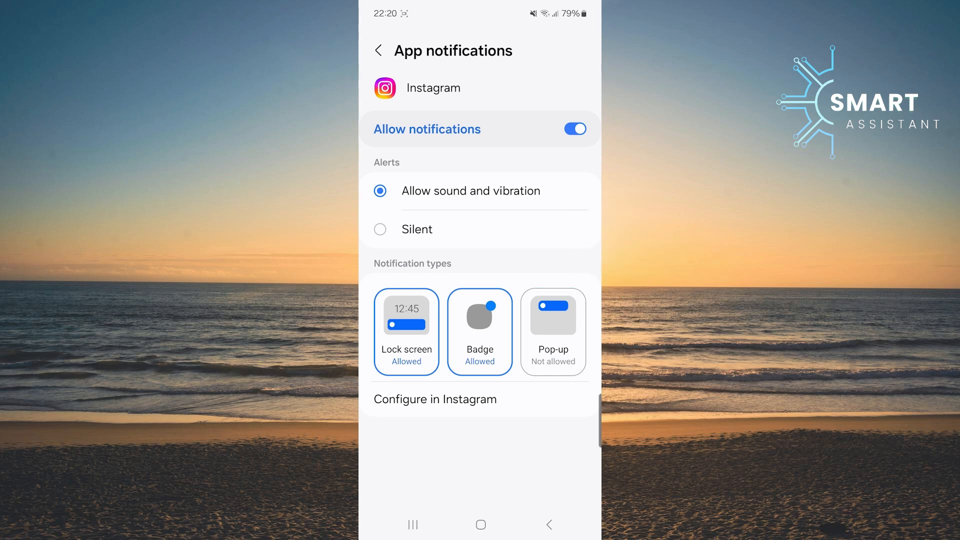